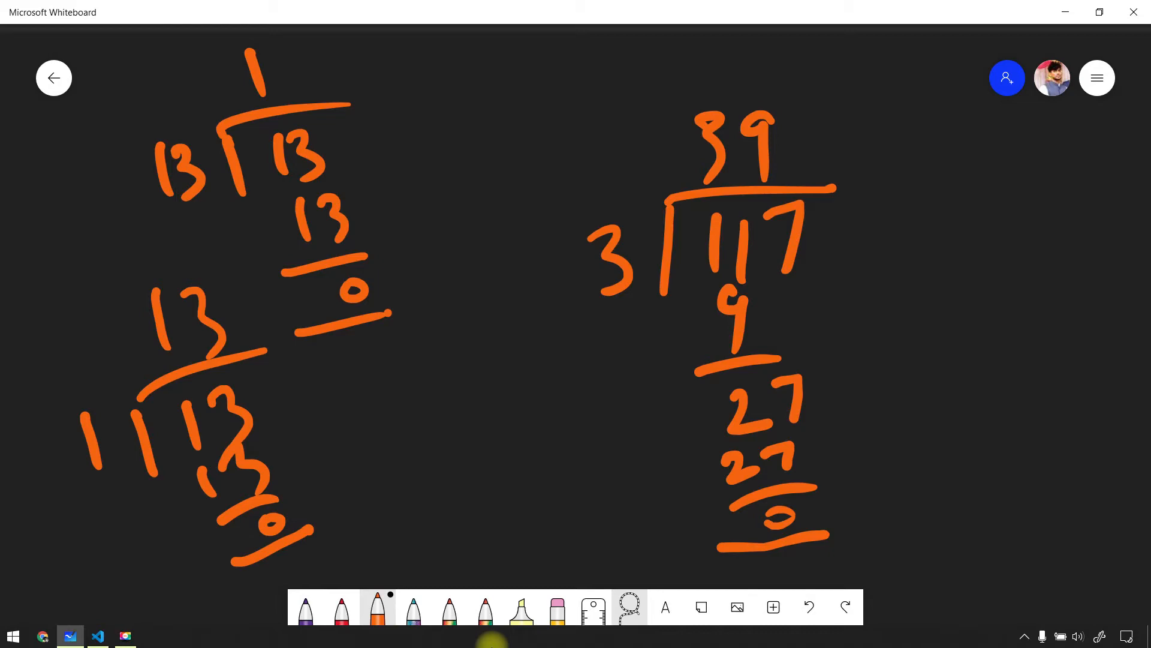
Switch from the Whiteboard back to Visual Studio Code
left_click(97, 636)
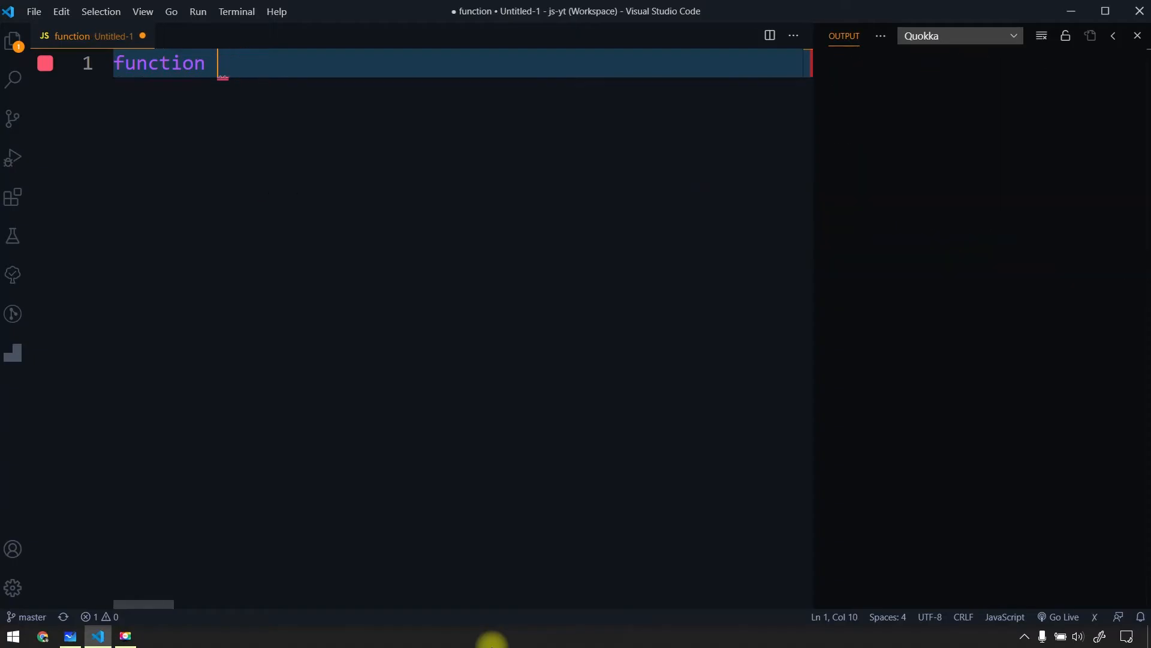
Define isPrime(n) returning `${n} is not a prime` when n < 2
type("isPrime")
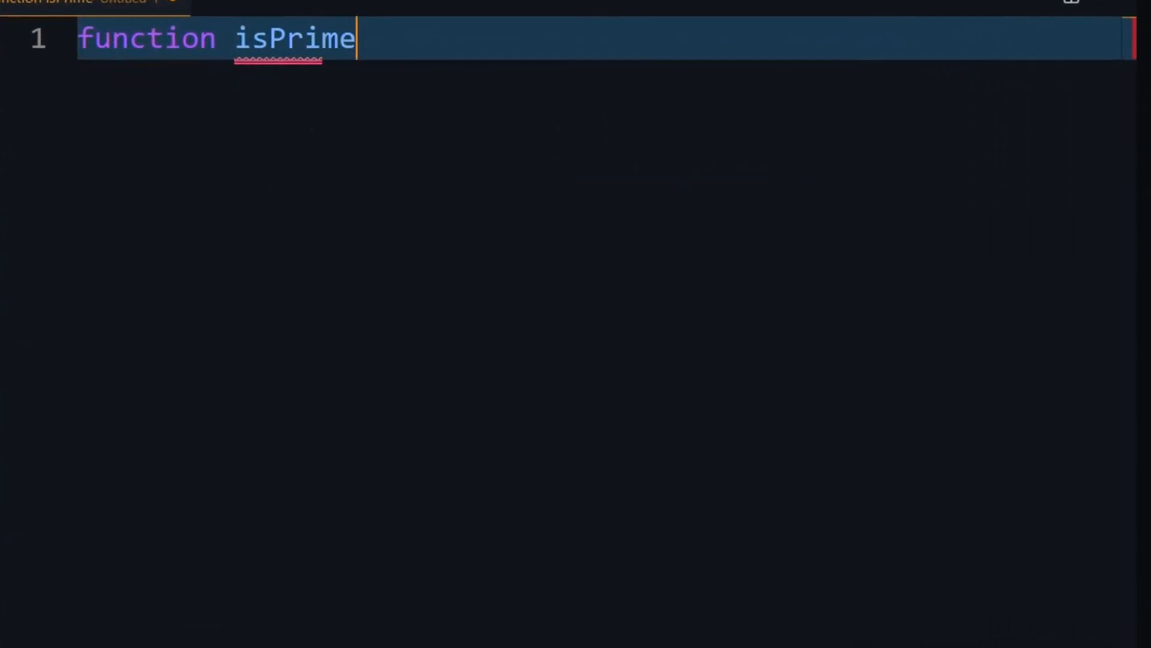
type("(n) {")
type("if(")
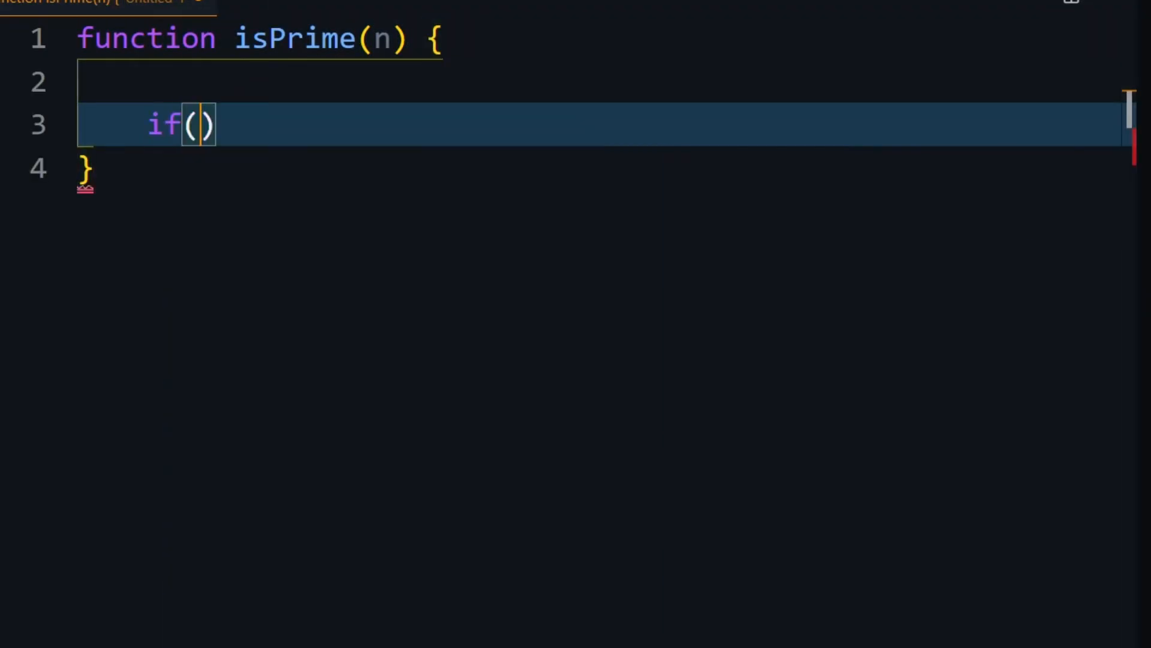
type("n < 2")
type("return `${n} is not a prime`")
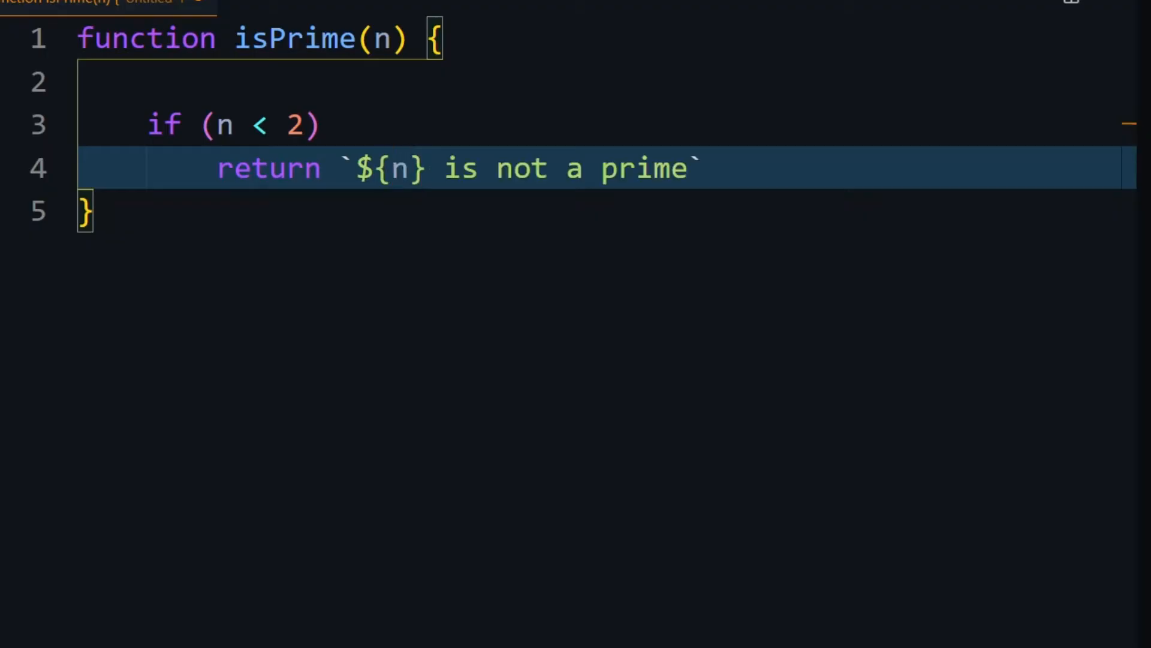
left_click(84, 211)
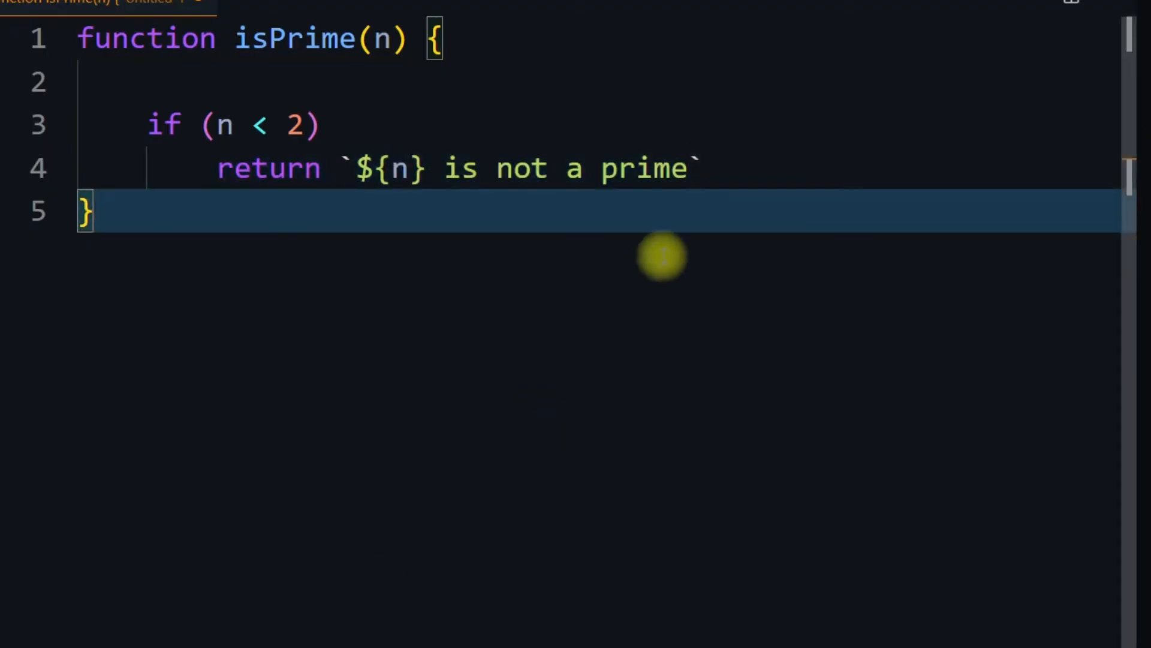
Add a loop for (let i = 2; i < n; i++) inside isPrime
key("Enter")
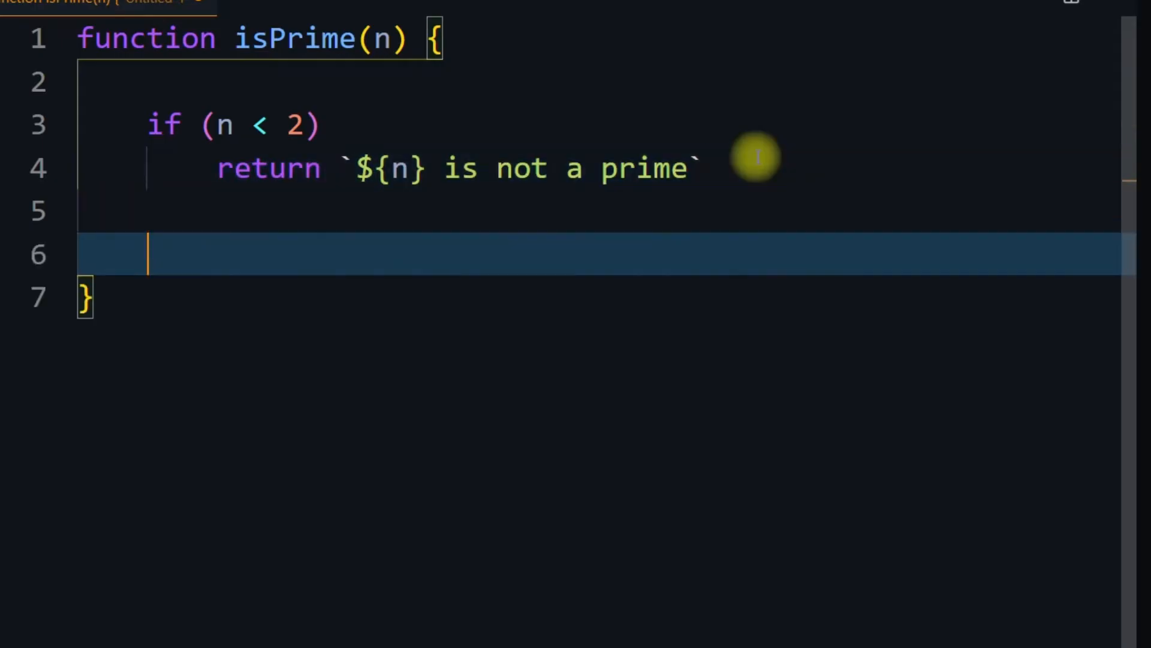
type("for(let i")
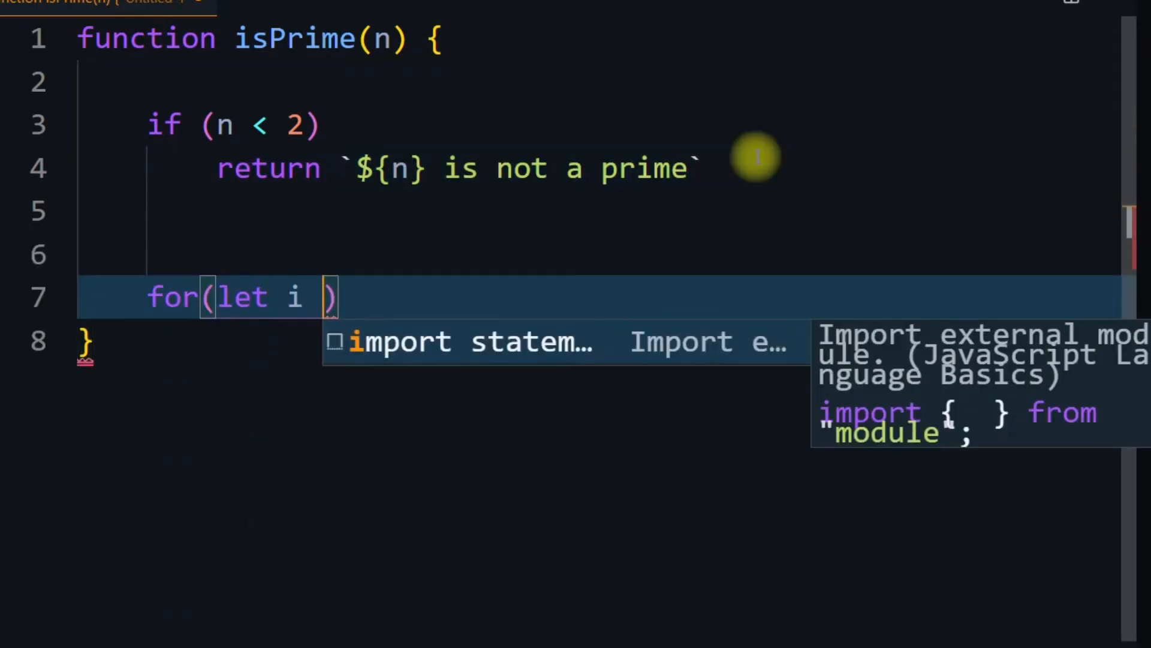
type("= 2;")
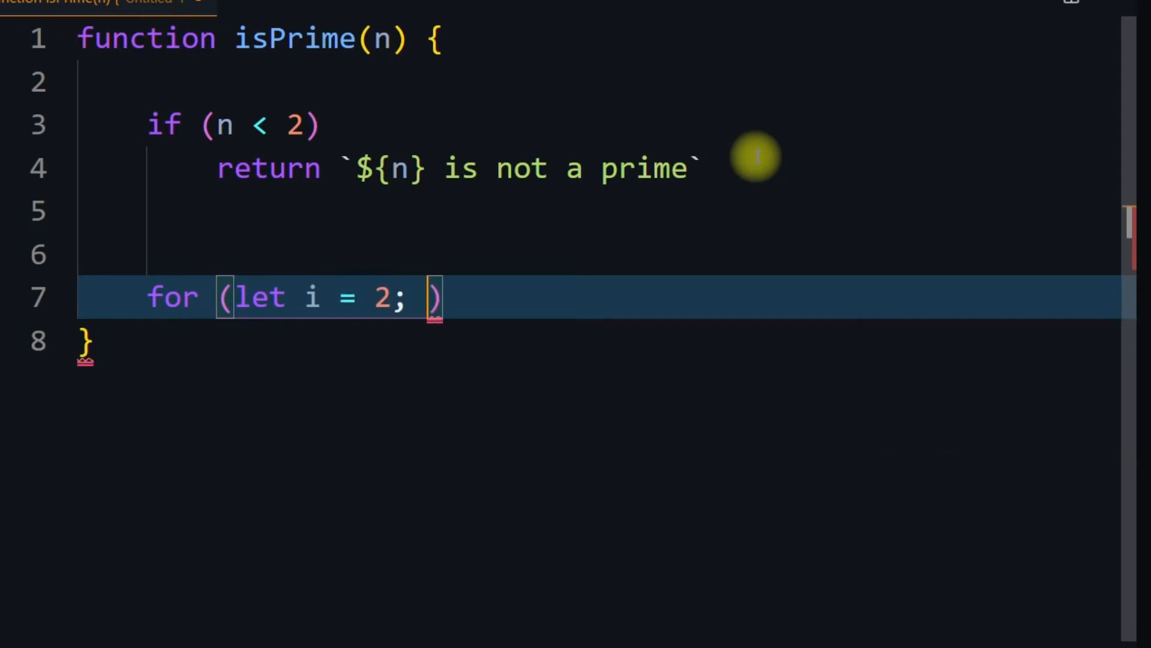
type("i < n;")
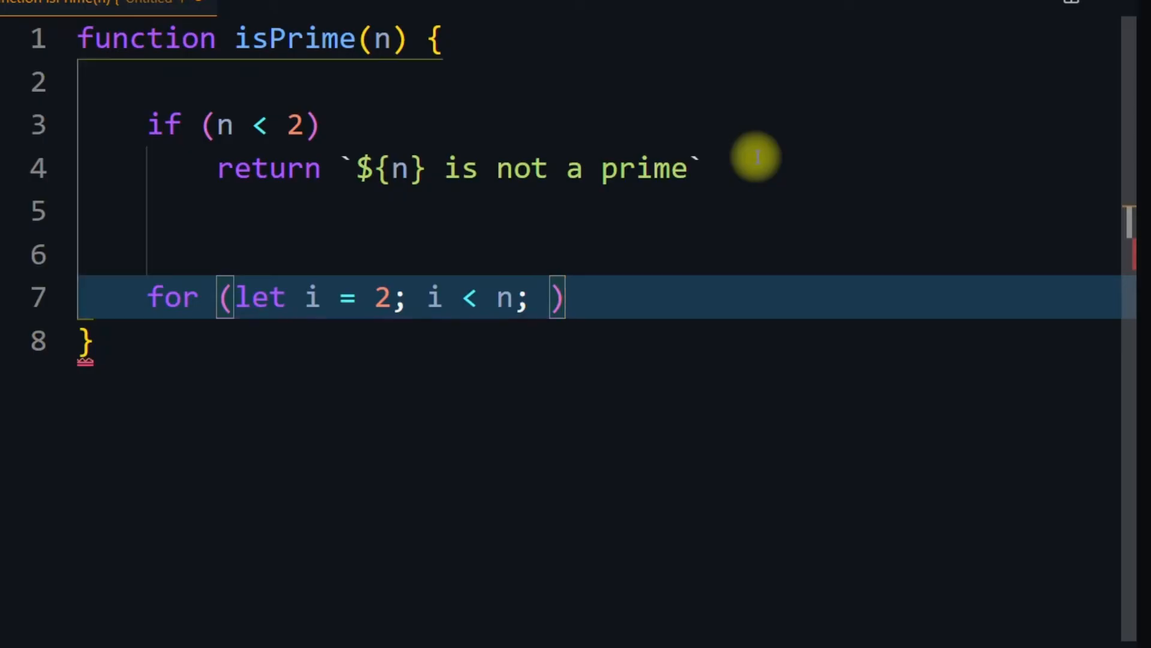
mouse_move(604, 310)
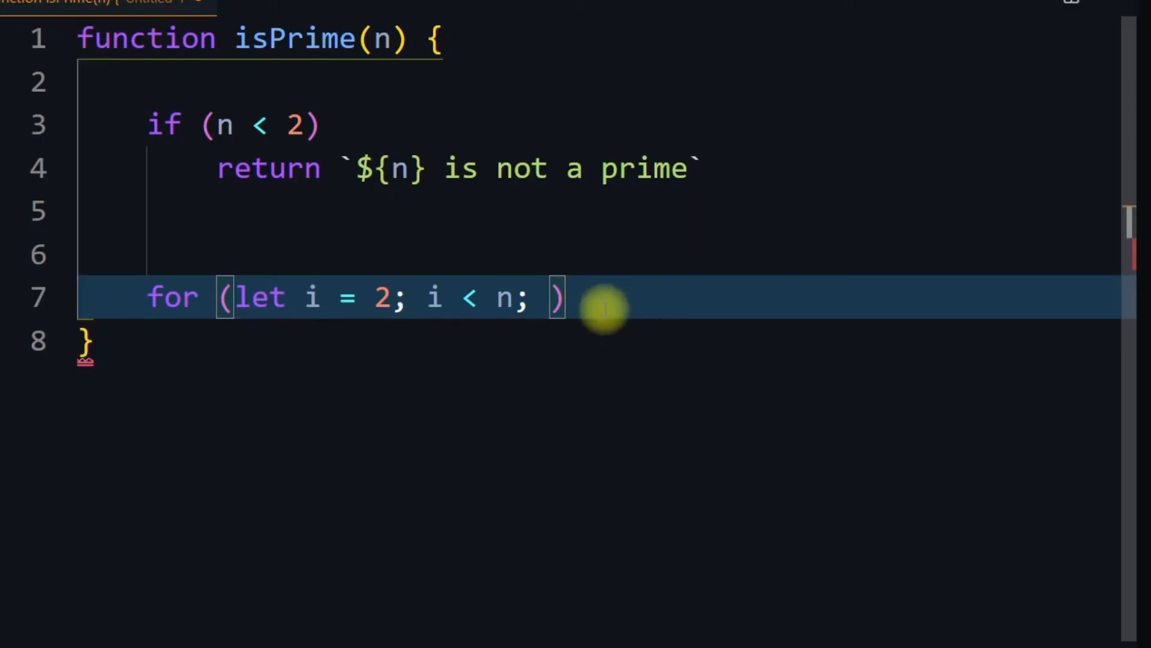
type("i++")
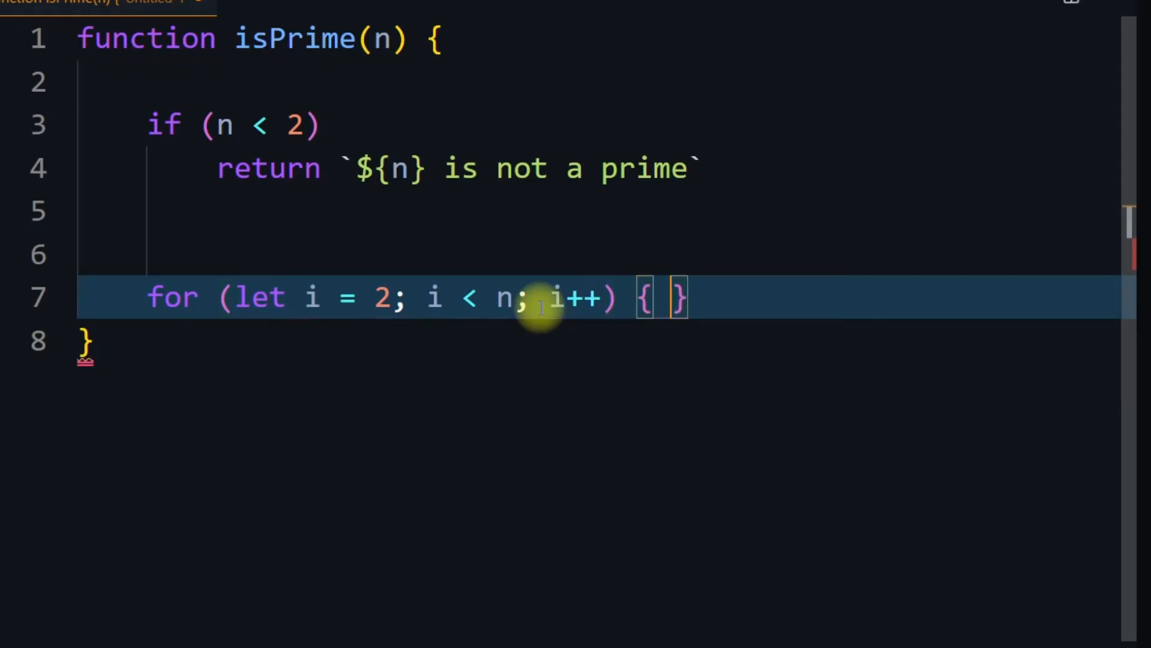
Inside the loop, check if (n % i === 0) and begin its return
type("if(")
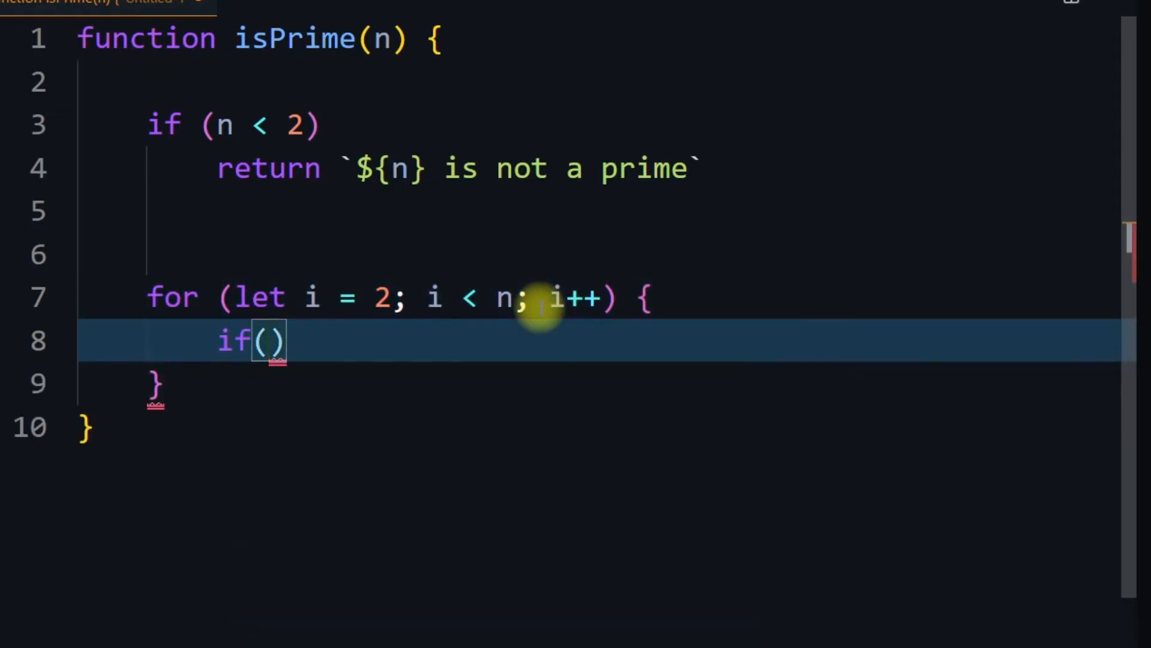
type("n %")
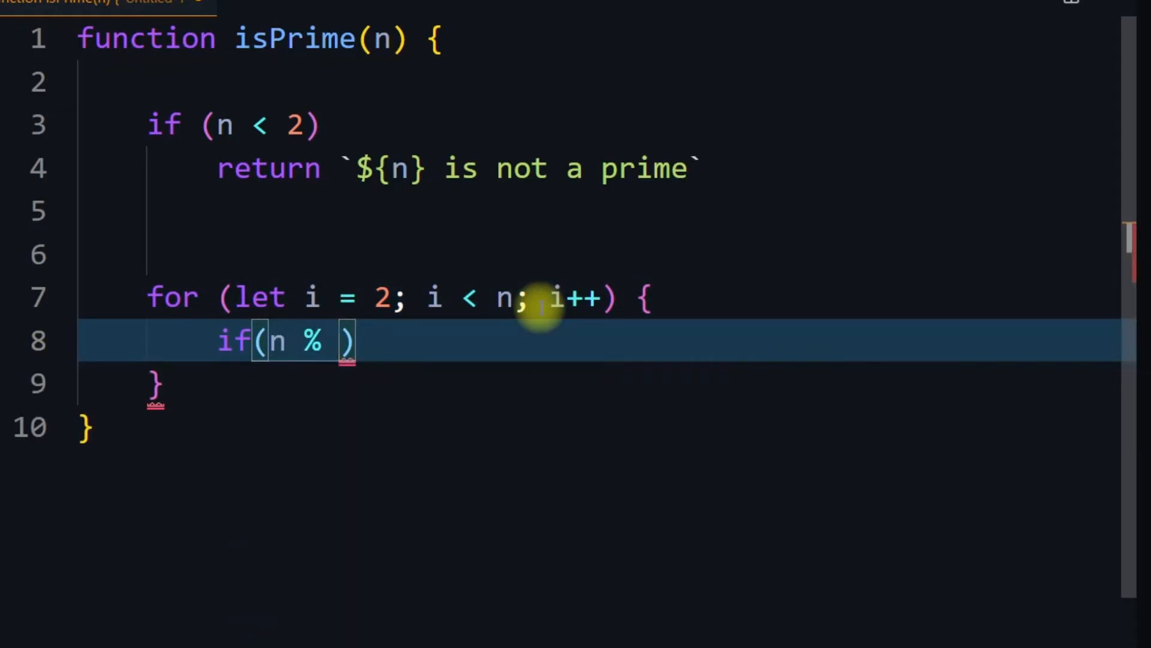
type("i === 0")
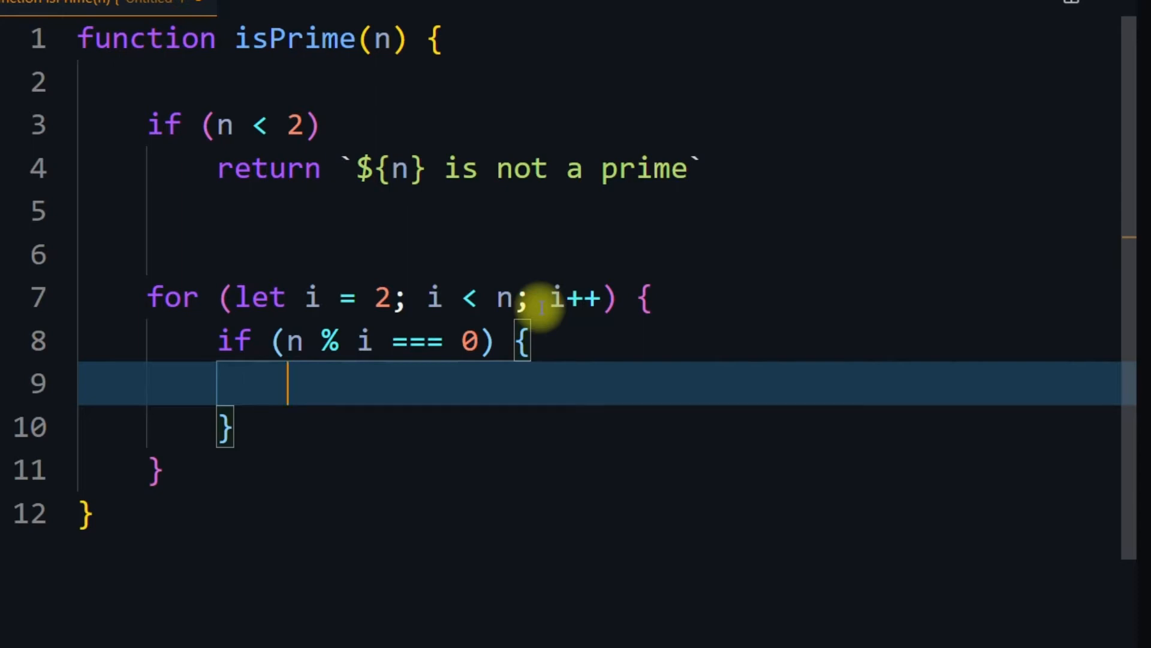
type("return `${n")
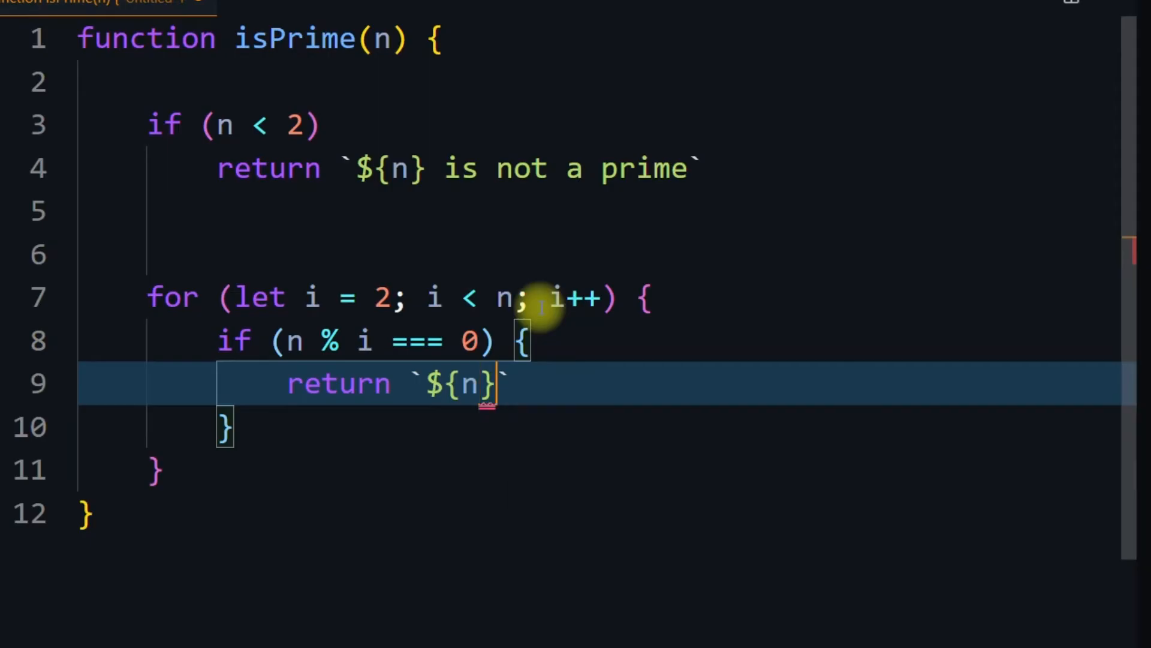
Return `${n} is not a prime number` when a divisor is found
type("is no")
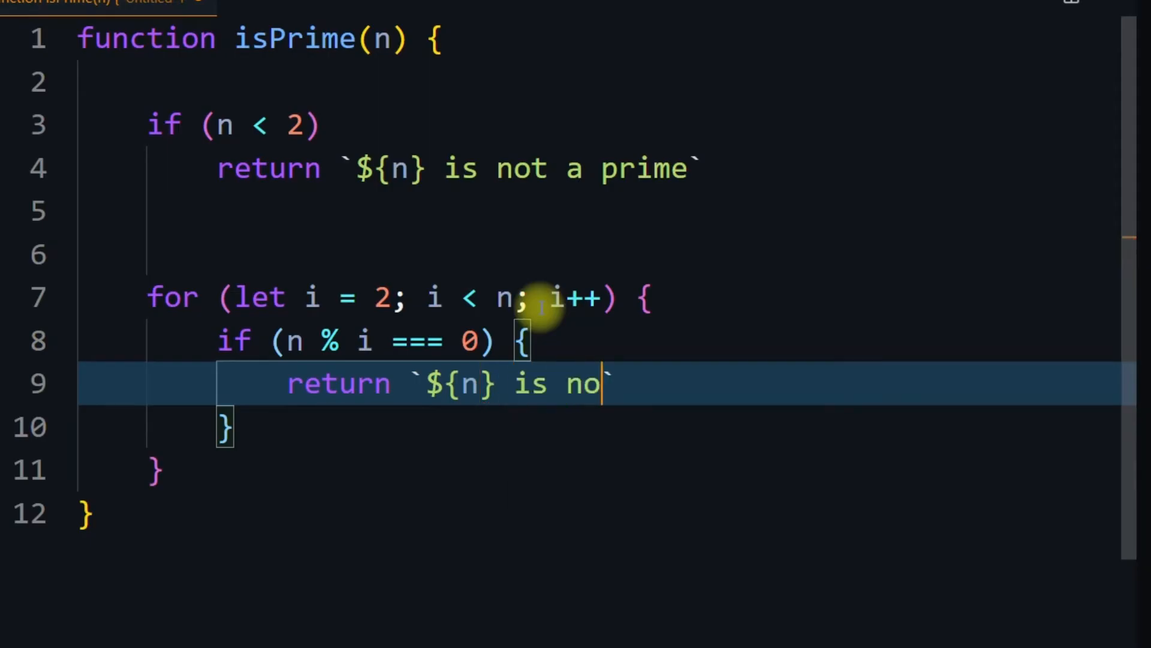
type("t a prime num")
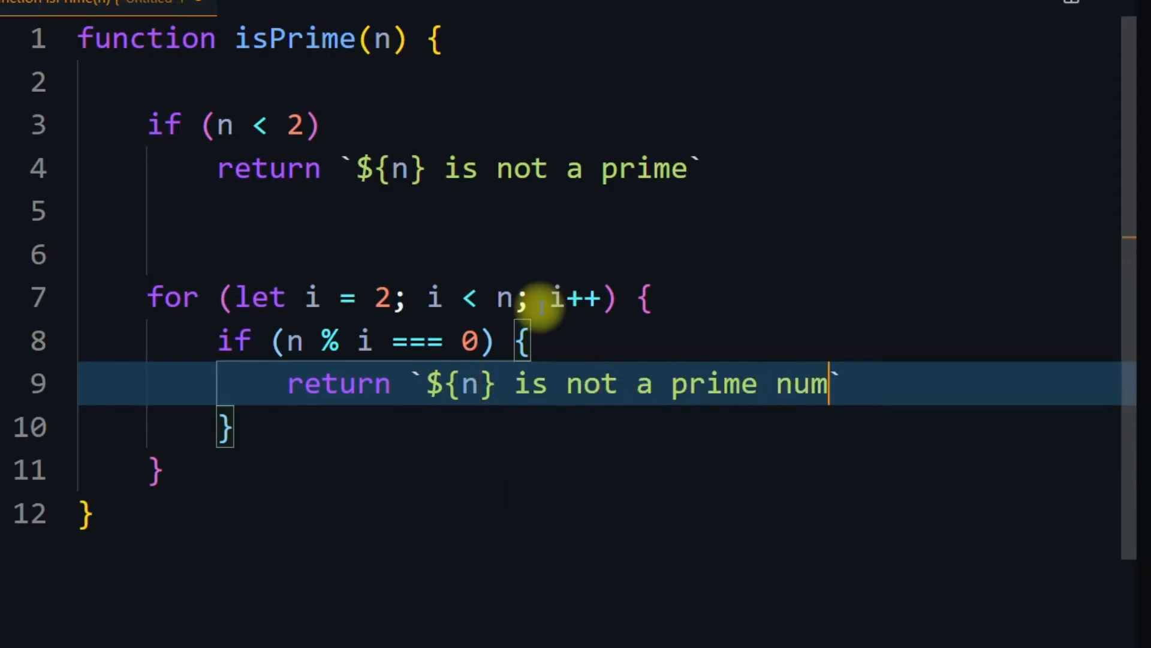
type("ber")
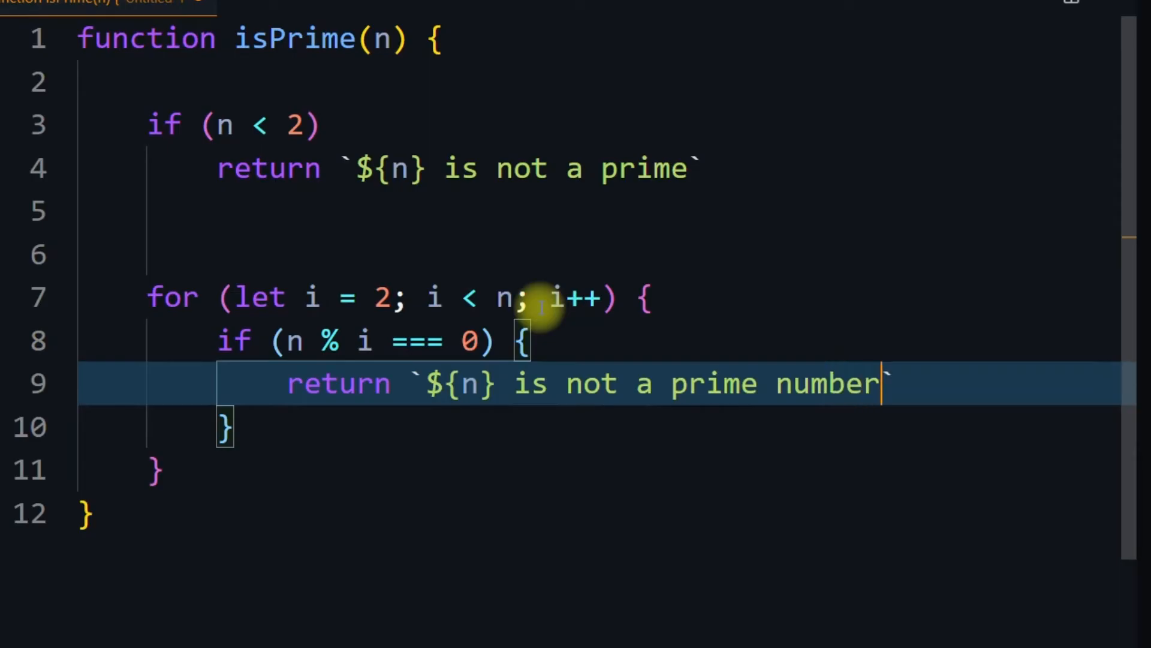
Return `${n} is a prime number` after the loop and start a console.log call
type("return !")
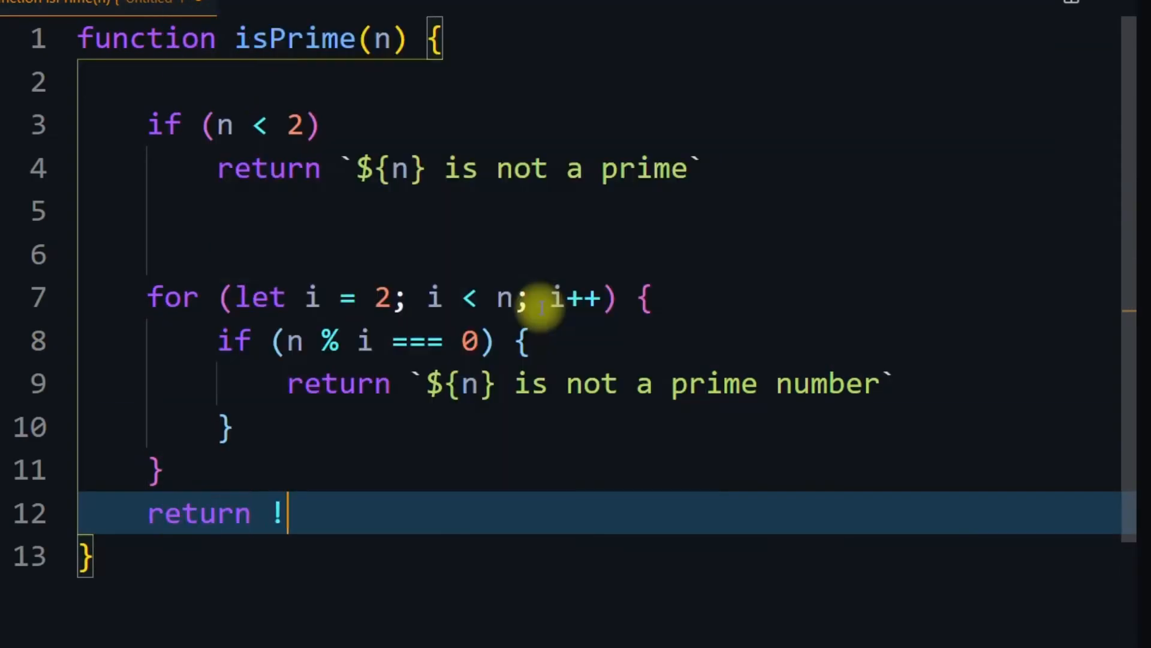
type("`")
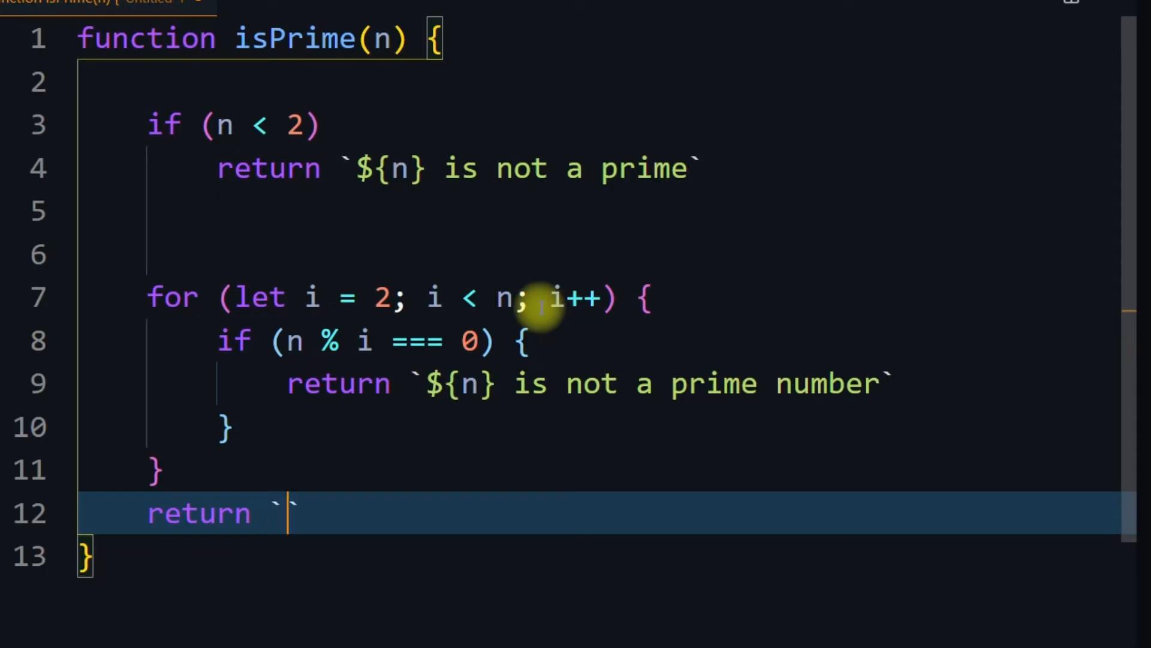
type("${n} is a")
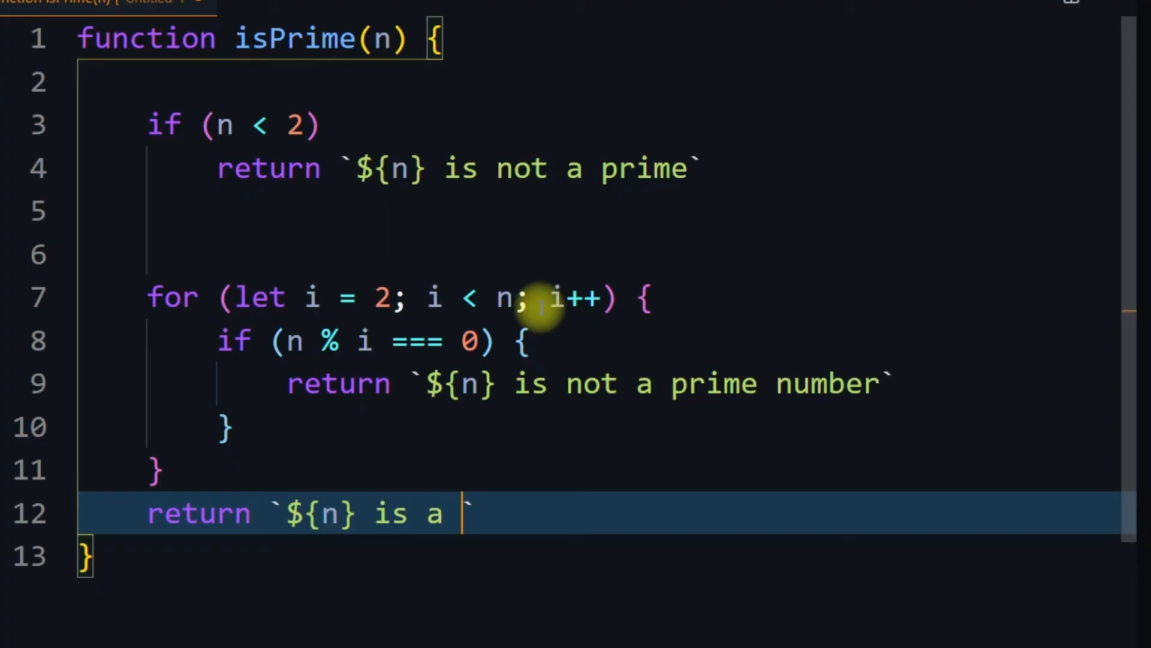
type("prime num")
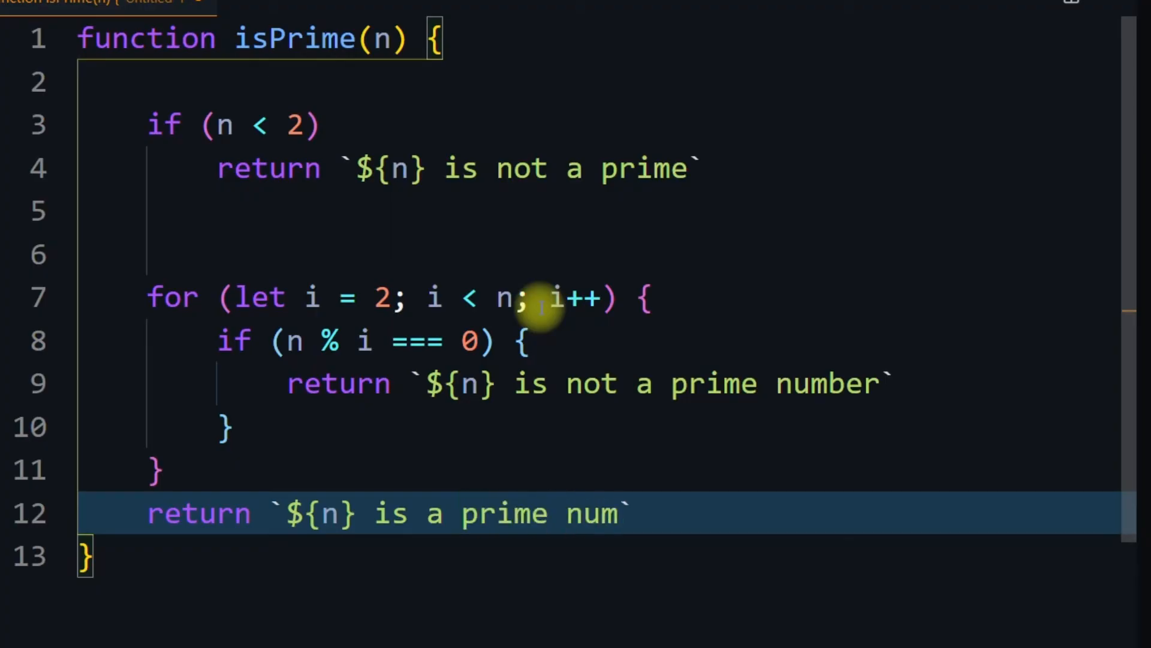
type("ber")
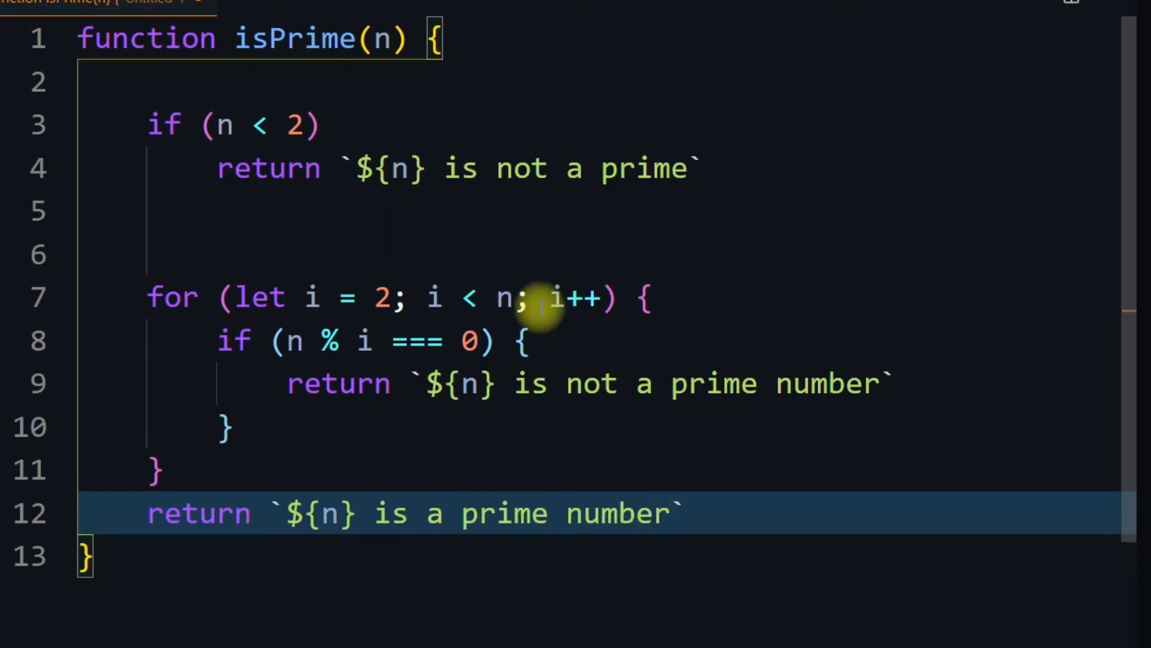
type("log(isPrime());")
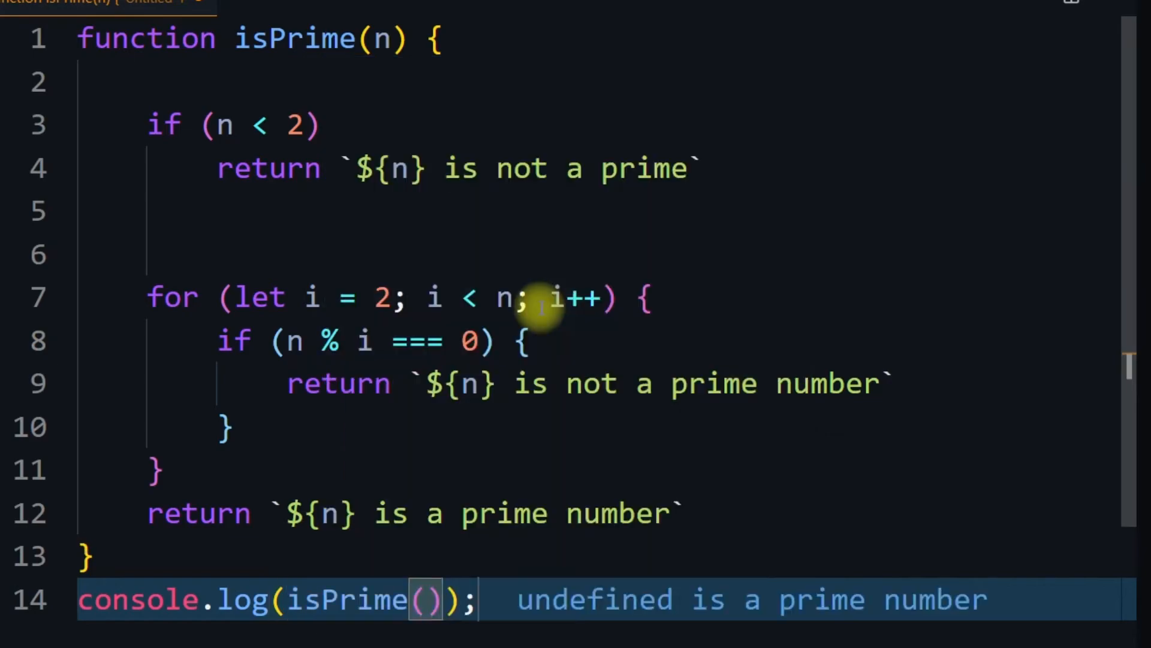
Test isPrime with 13, 9, 117, 17 and 29, reading Quokka's inline results
type("13")
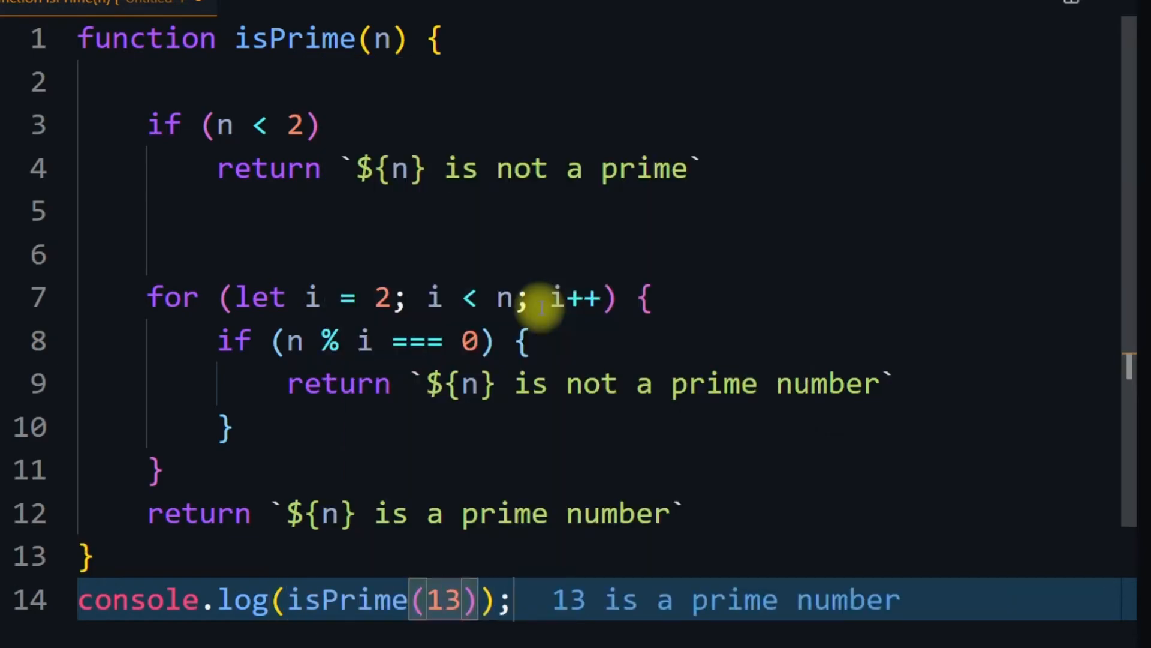
type("9")
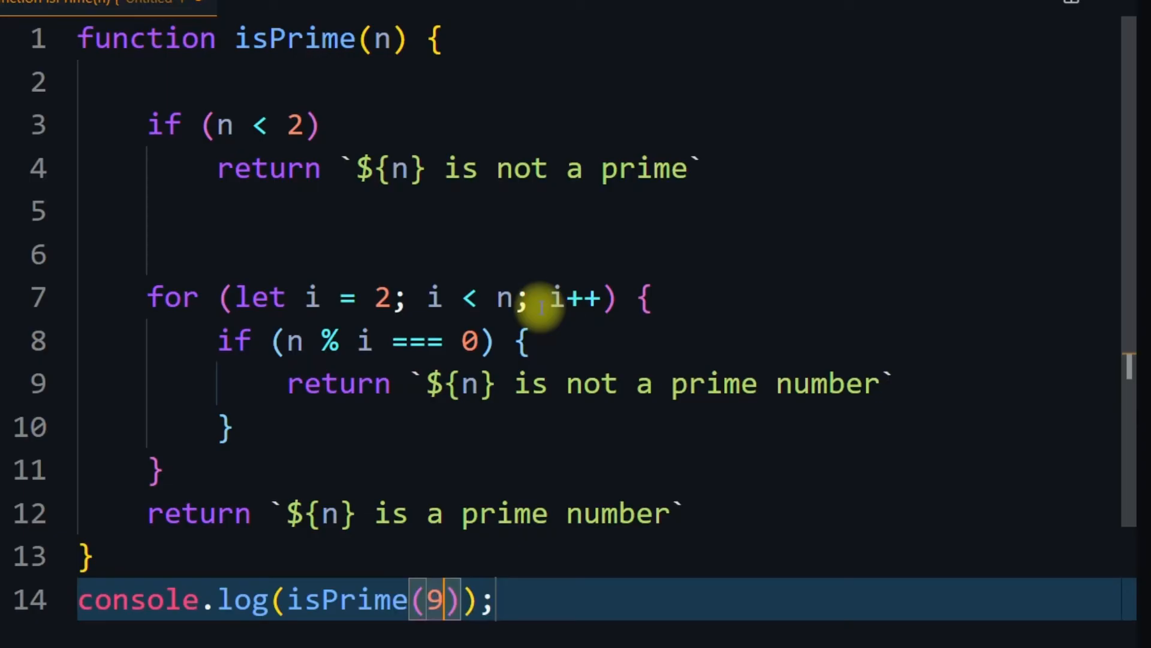
key("Backspace")
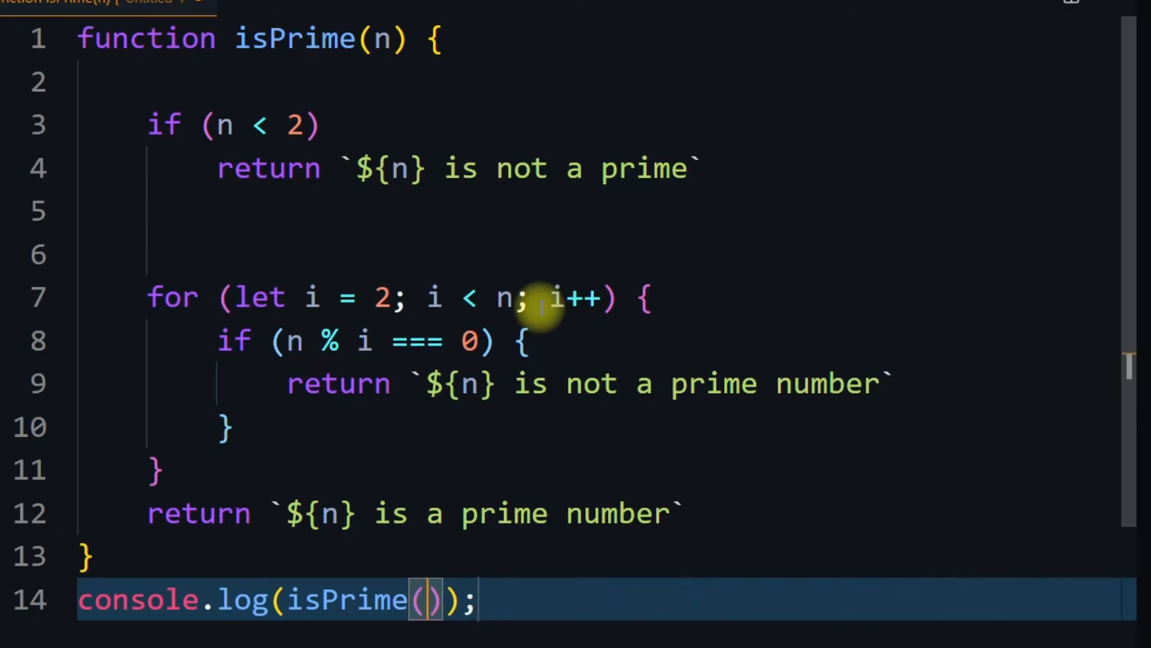
type("117")
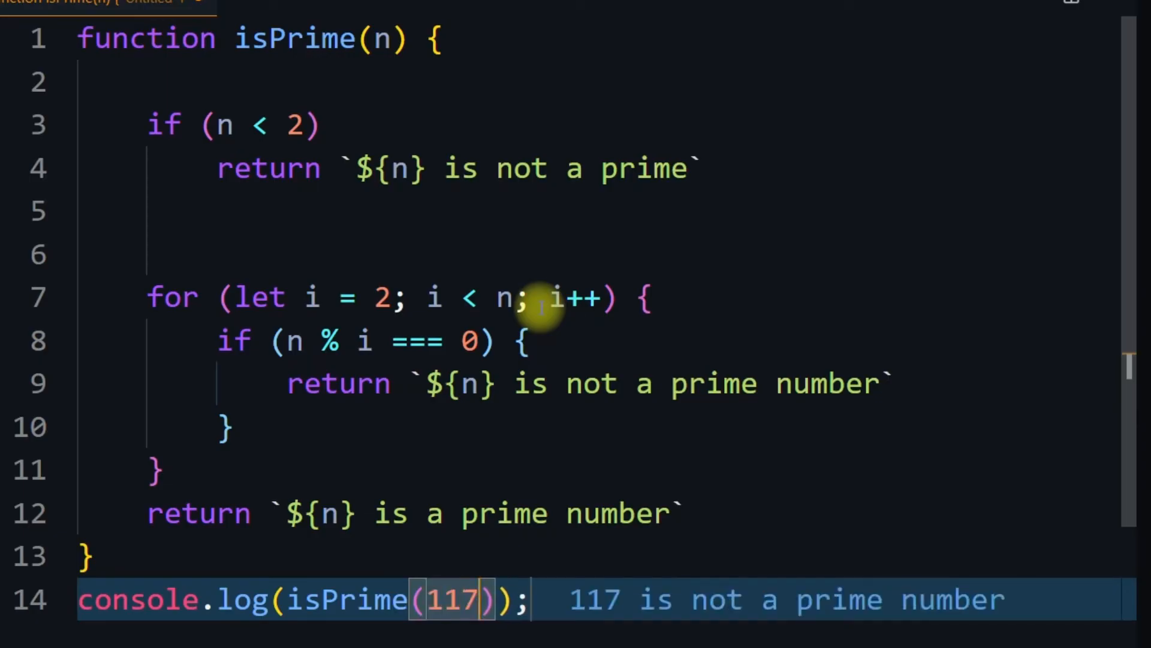
key("Backspace")
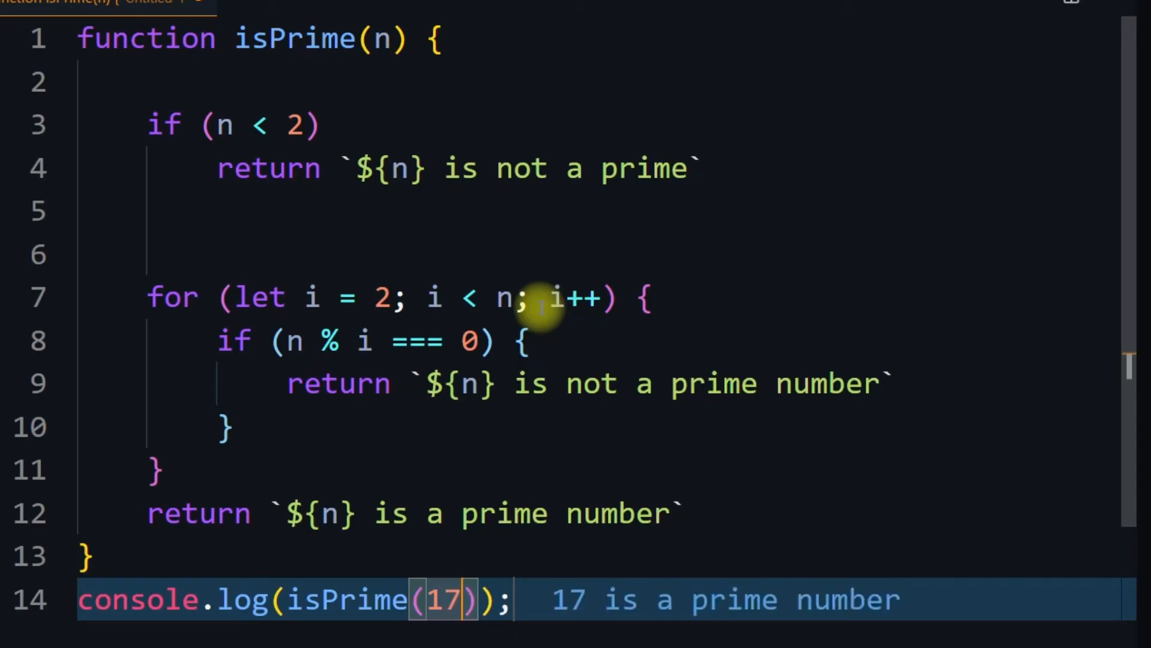
key("Backspace")
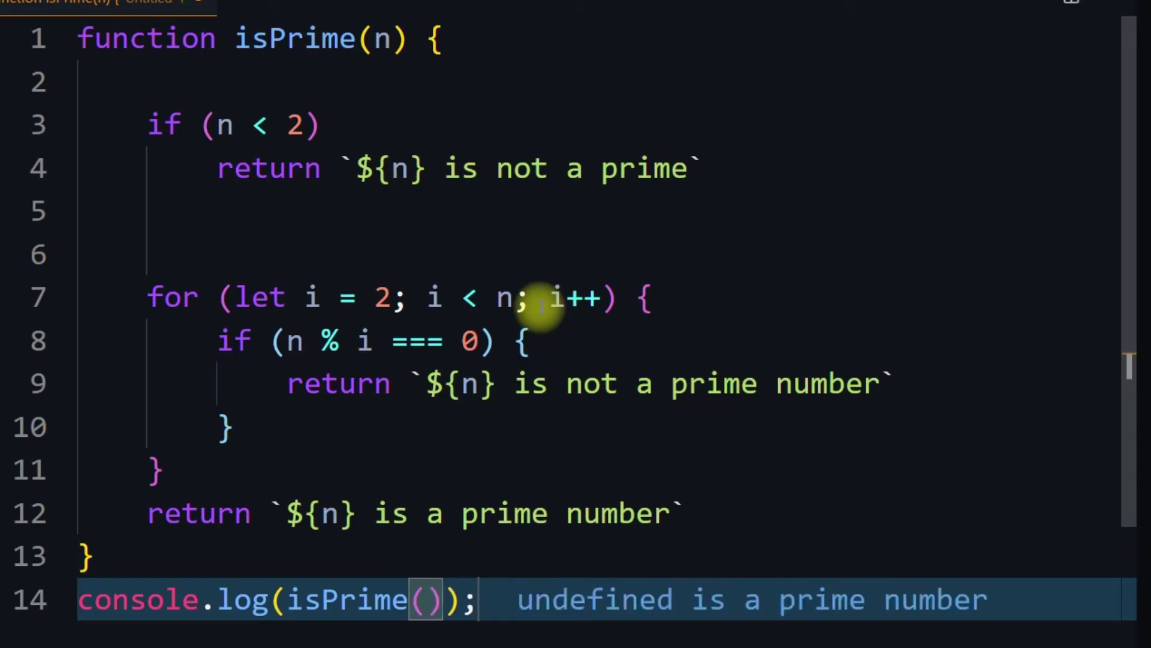
type("29")
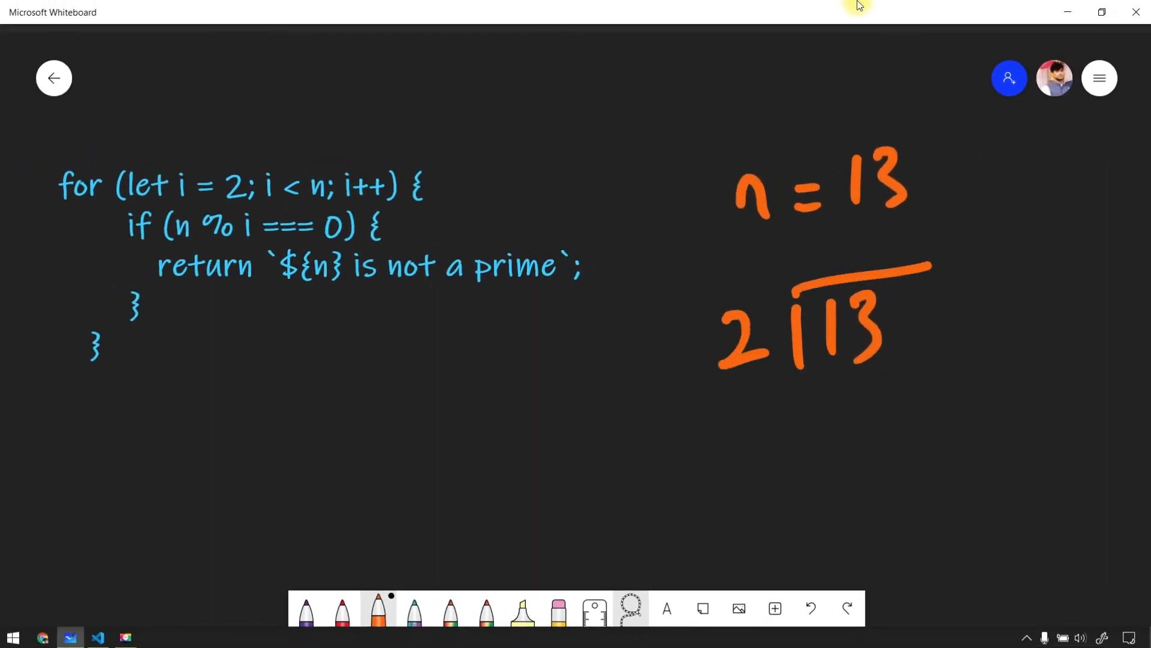
Circle the starting value 2 in the handwritten 'let i = 2' with the orange pen
left_click_drag(221, 169, 249, 205)
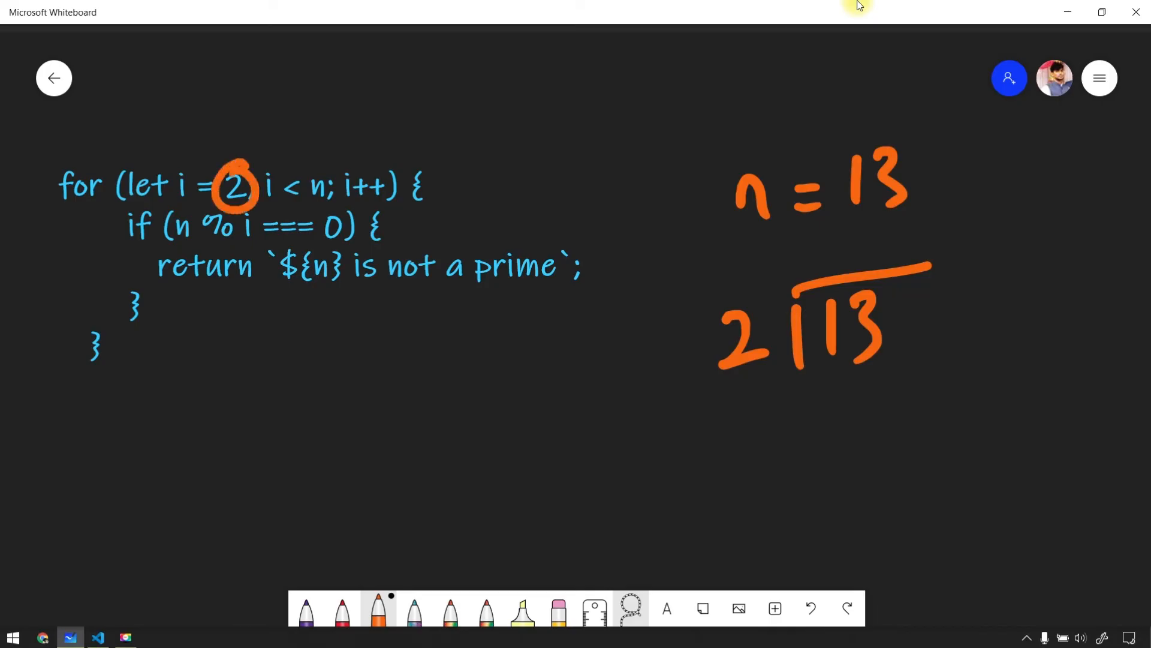